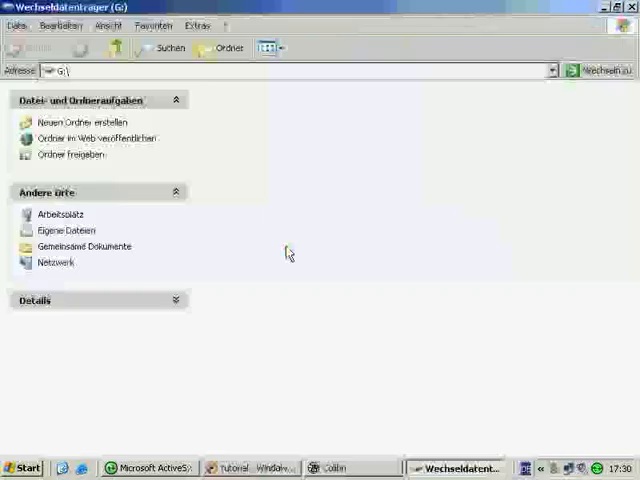
mouse_move(255, 225)
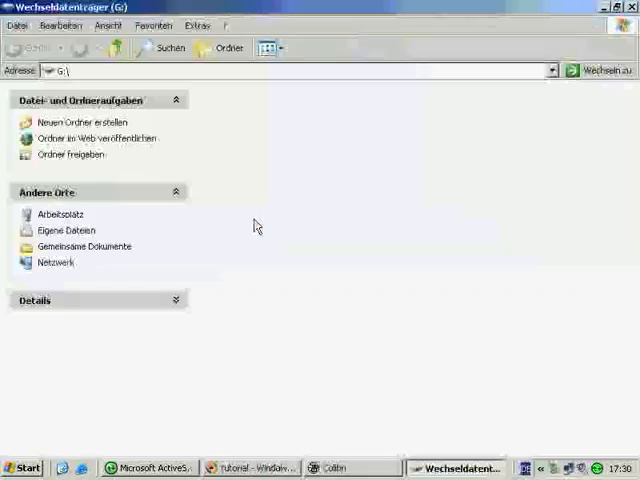
Step: Create a folder named AutoRun on drive G: and open it
right_click(255, 226)
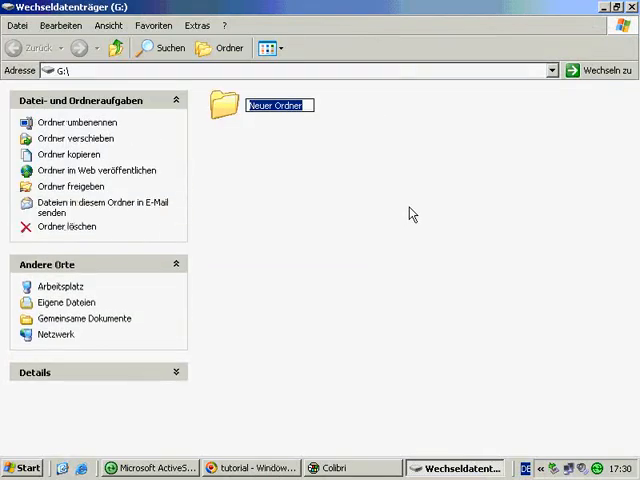
text(AutoRun)
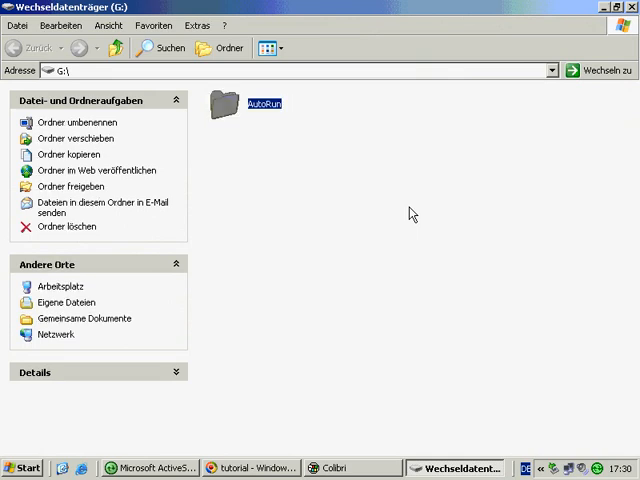
mouse_move(228, 107)
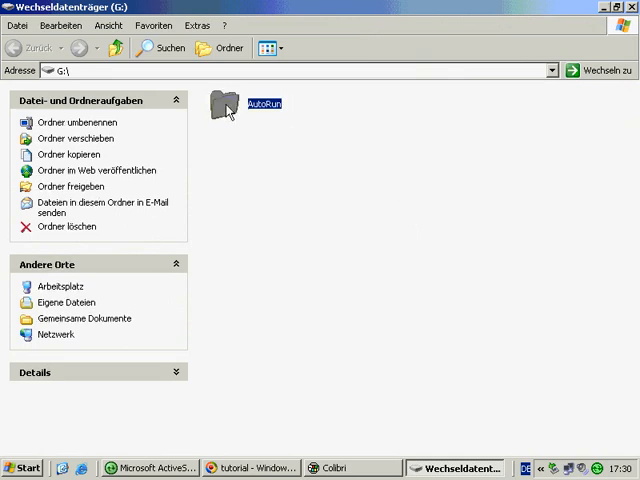
mouse_move(474, 83)
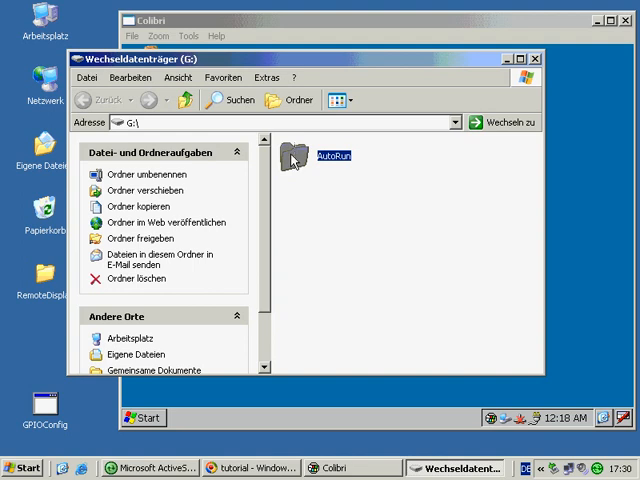
double_click(293, 150)
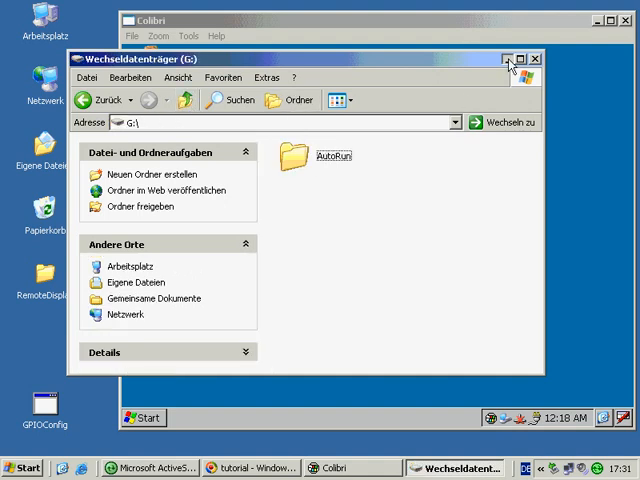
Step: Minimize the G:\ Explorer window and open My Device on the Colibri desktop
click(534, 58)
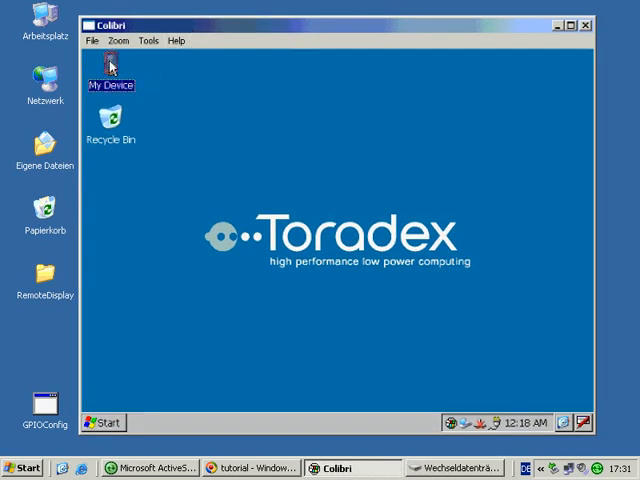
double_click(111, 77)
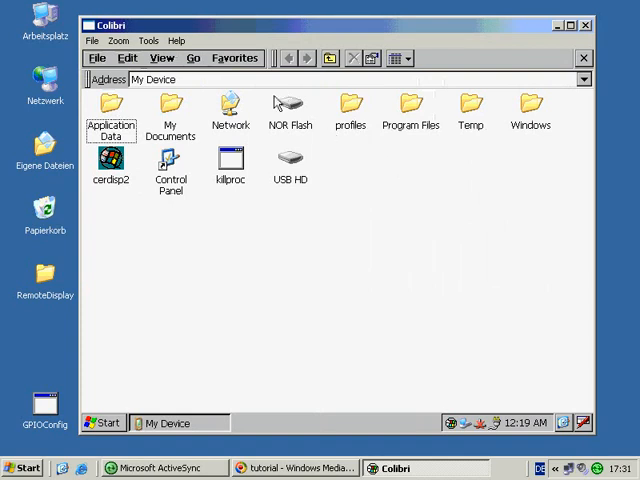
mouse_move(295, 95)
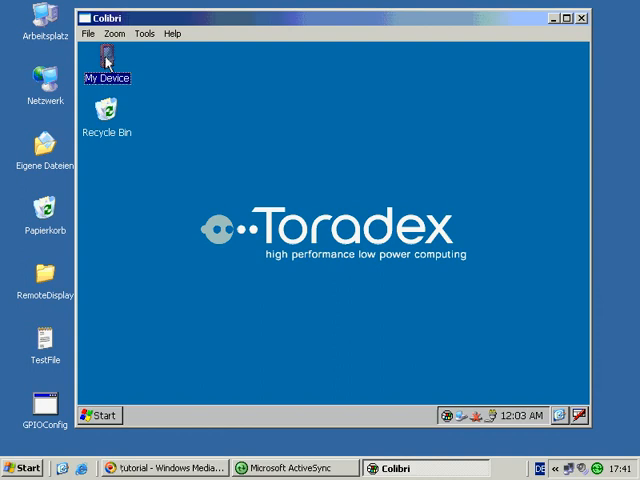
Step: In My Device > NOR Flash, make a new folder named AutoCopy and open it
double_click(109, 68)
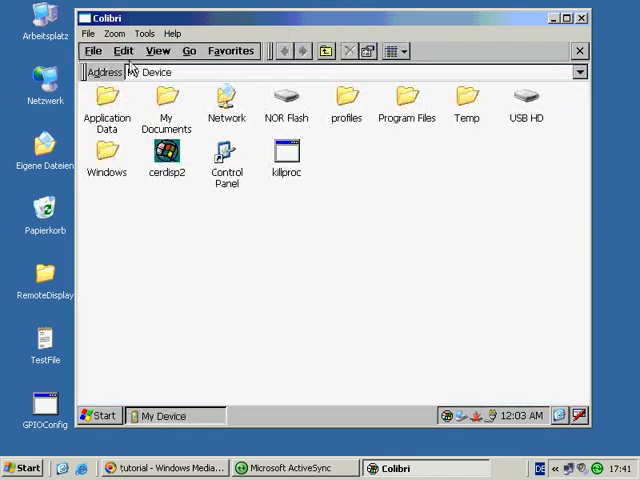
click(286, 98)
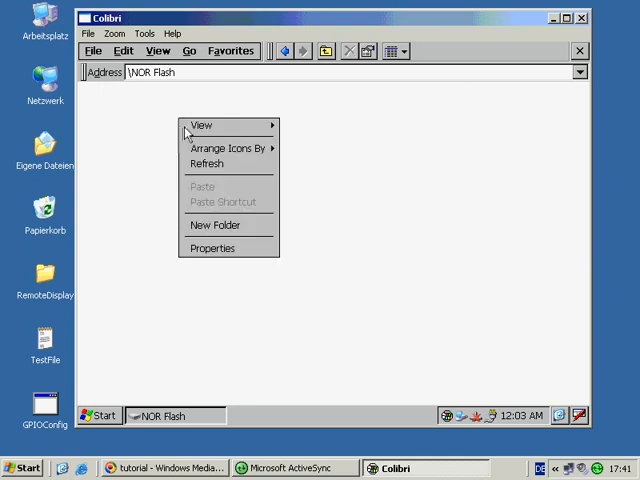
mouse_move(233, 231)
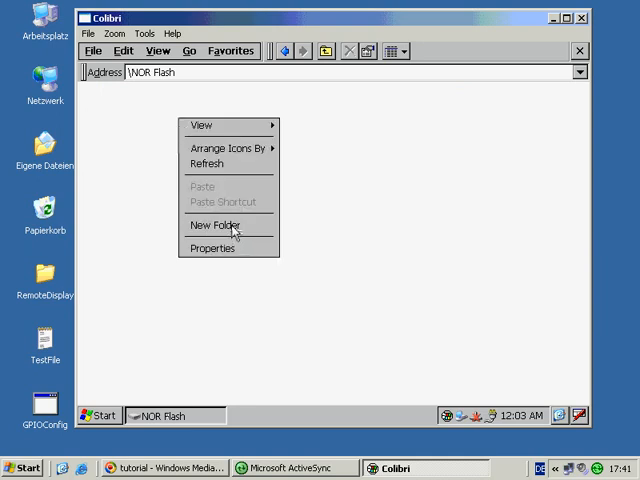
click(208, 224)
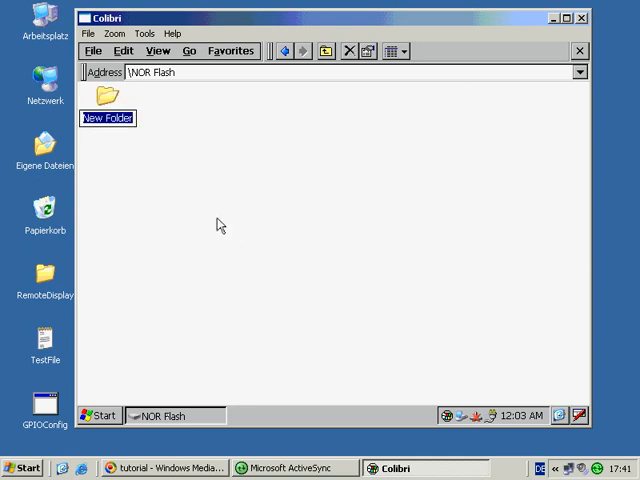
text(Auto)
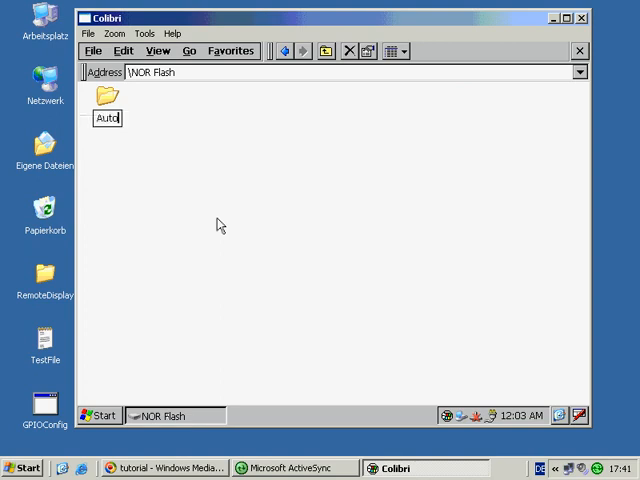
text(Copy)
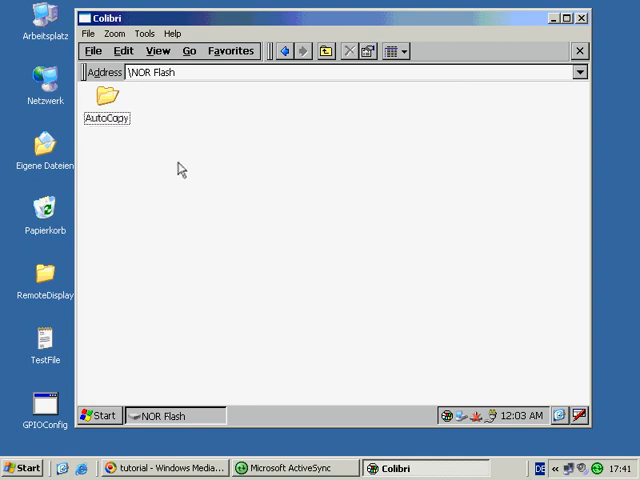
mouse_move(158, 168)
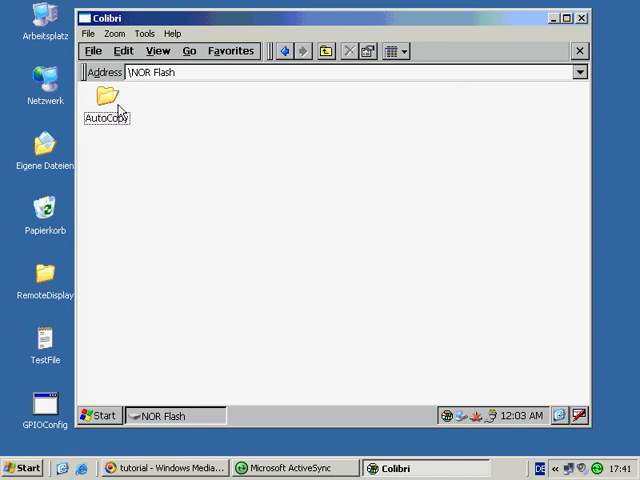
double_click(105, 98)
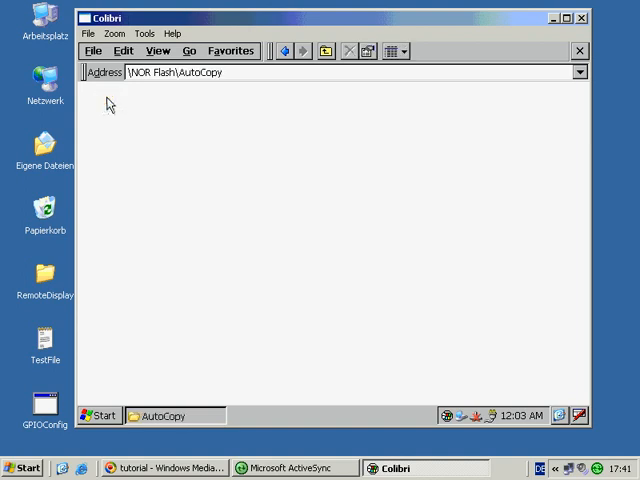
Step: Create a folder named Windows inside AutoCopy and open it
right_click(110, 106)
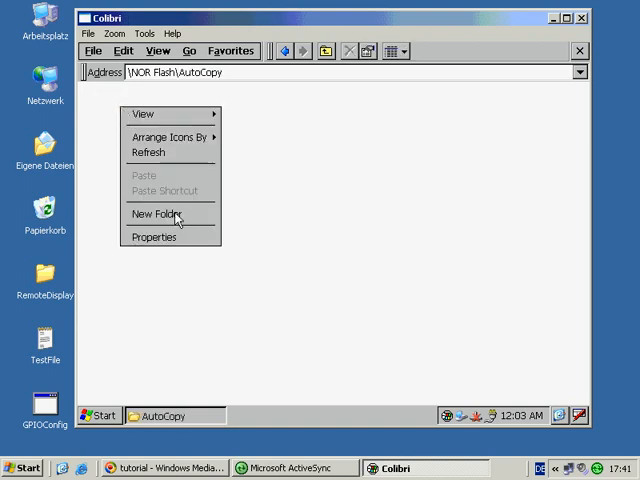
click(153, 213)
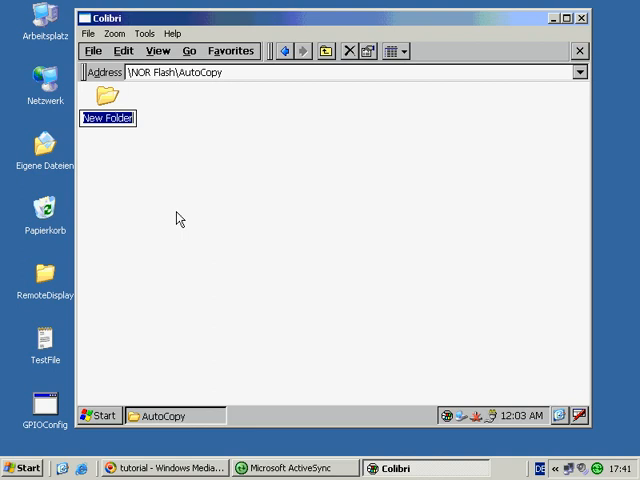
text(Windows)
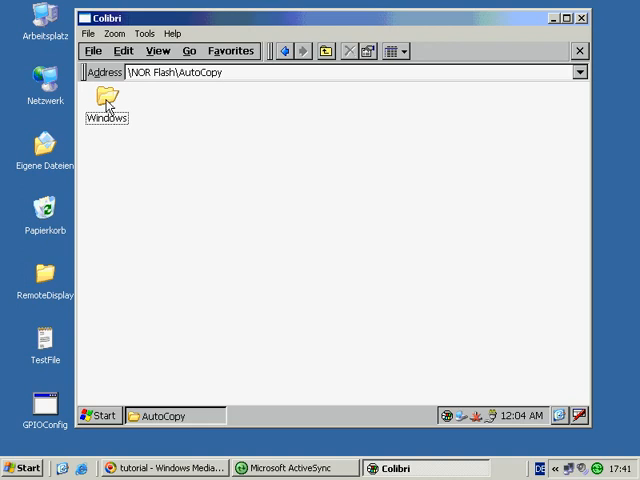
double_click(106, 100)
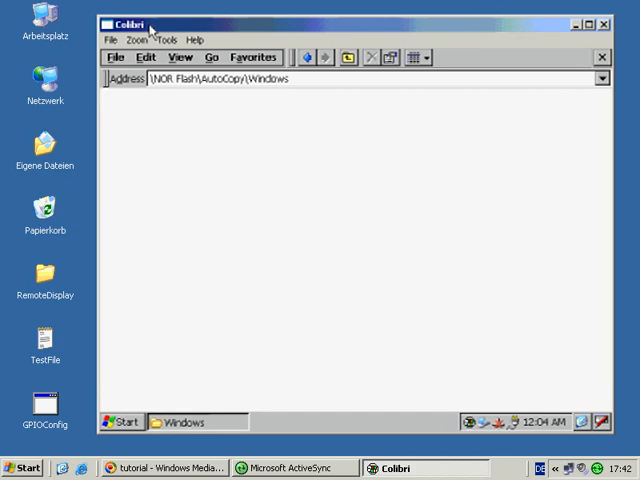
mouse_move(275, 98)
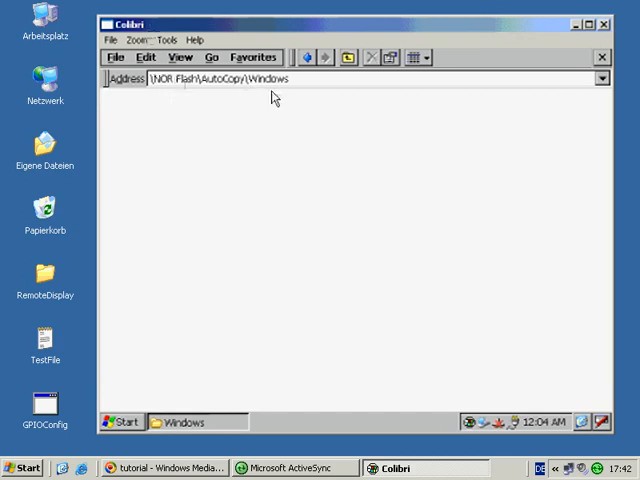
mouse_move(279, 108)
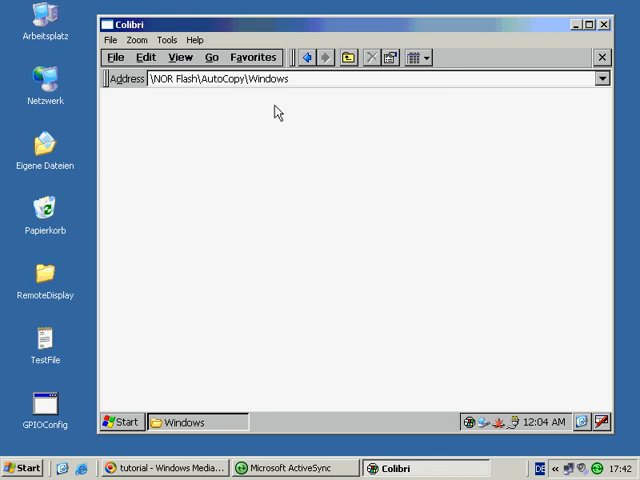
mouse_move(278, 472)
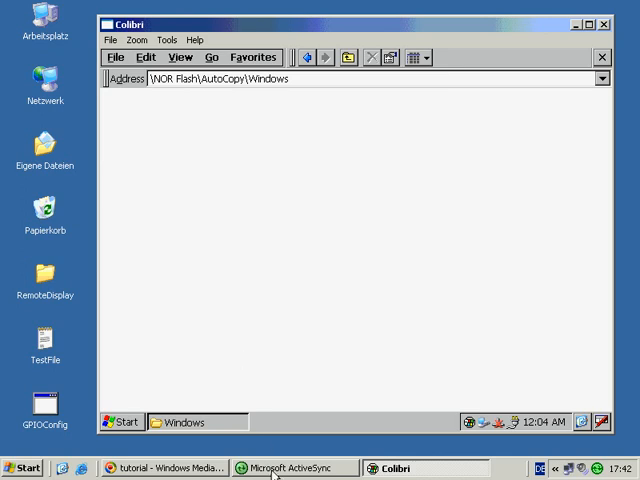
Step: Explore the device through ActiveSync and copy TestFile into NOR Flash\AutoCopy\Windows
click(290, 468)
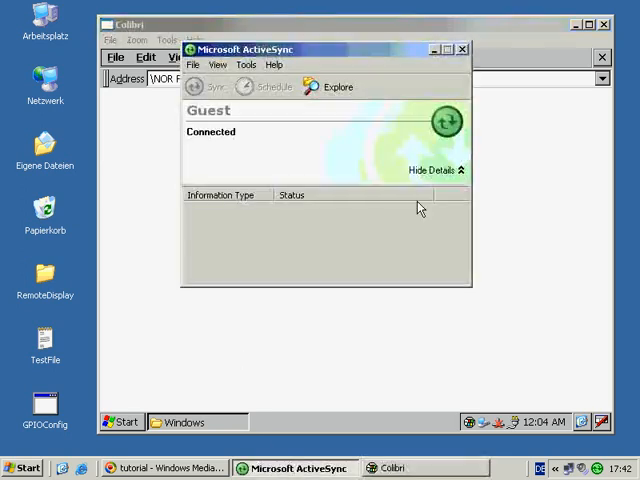
click(330, 87)
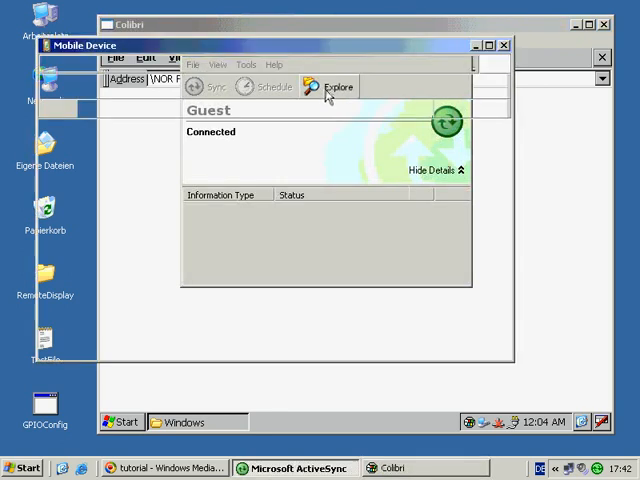
click(330, 87)
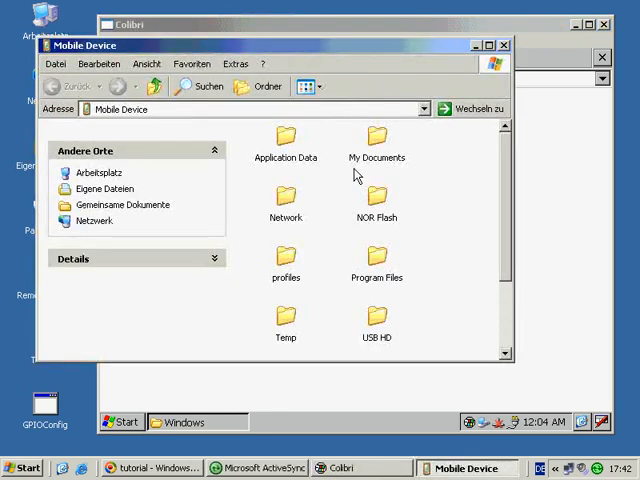
double_click(376, 196)
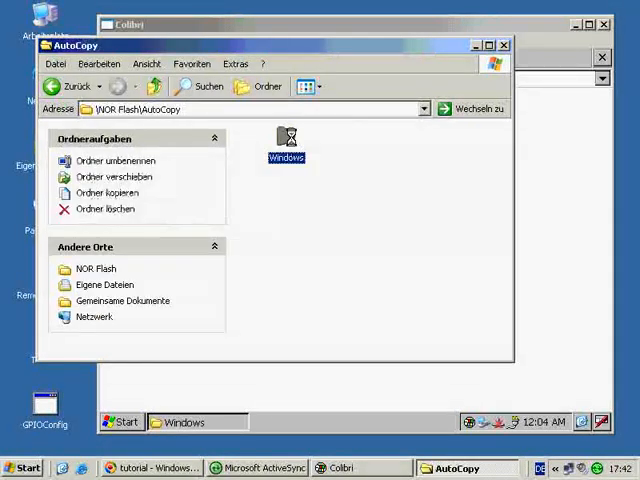
double_click(287, 137)
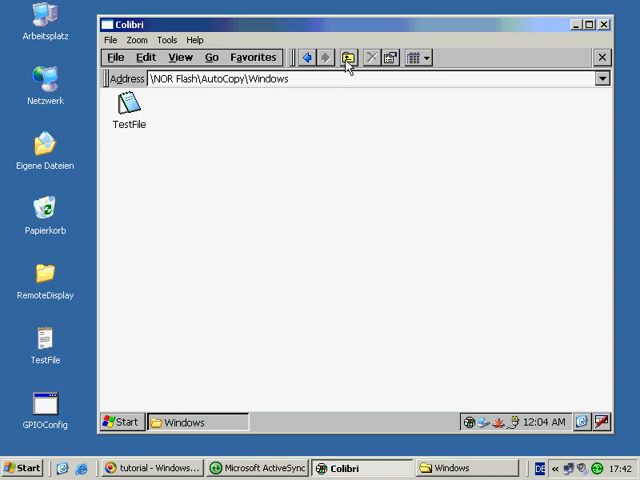
Step: Go up three levels to My Device, open its Windows folder, and open Start
click(349, 57)
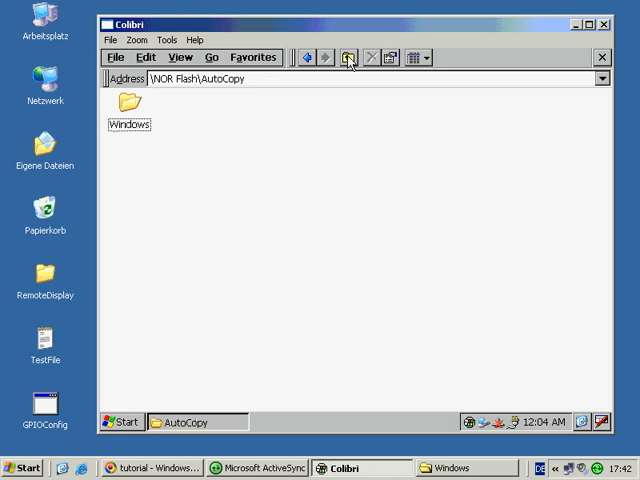
click(349, 57)
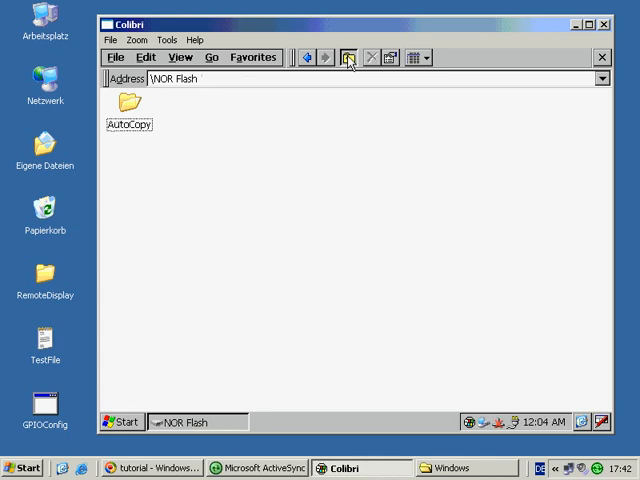
click(347, 57)
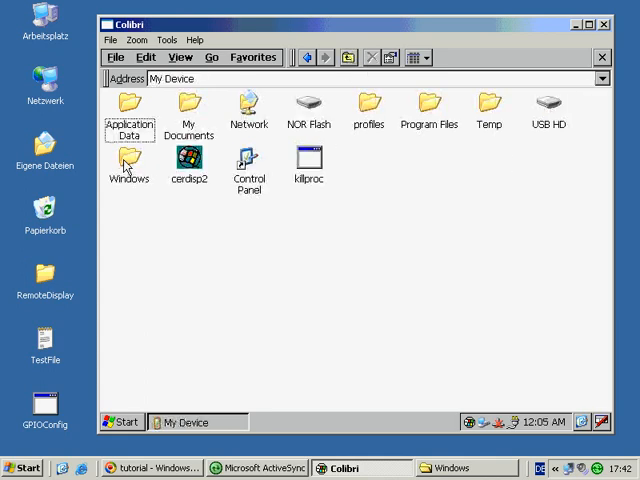
double_click(128, 160)
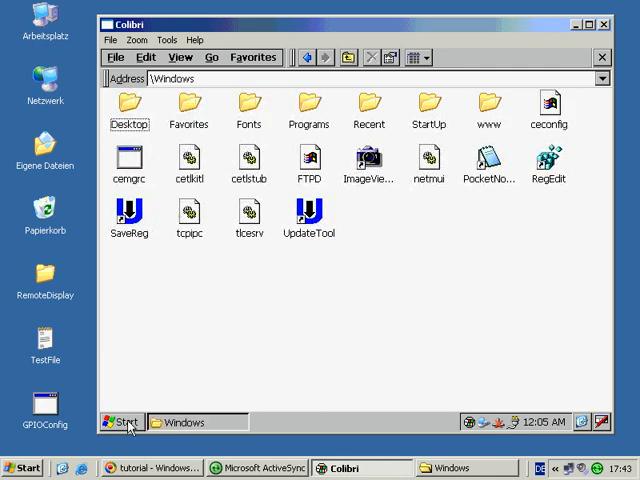
click(124, 421)
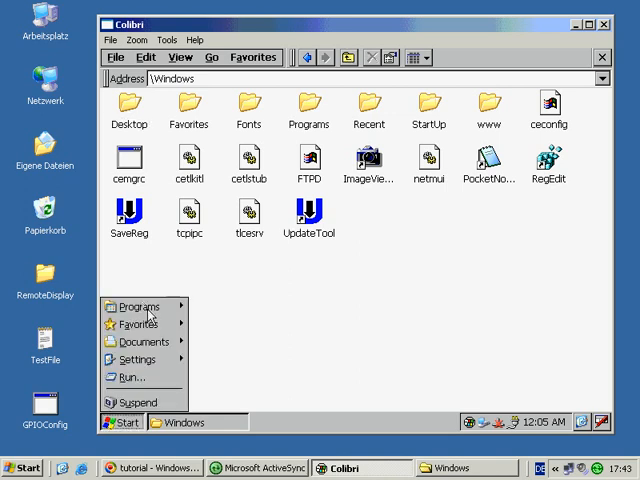
Step: Coldboot the device from ColibriTools UpdateTool, then close the autostarted GPIO Config window
click(138, 306)
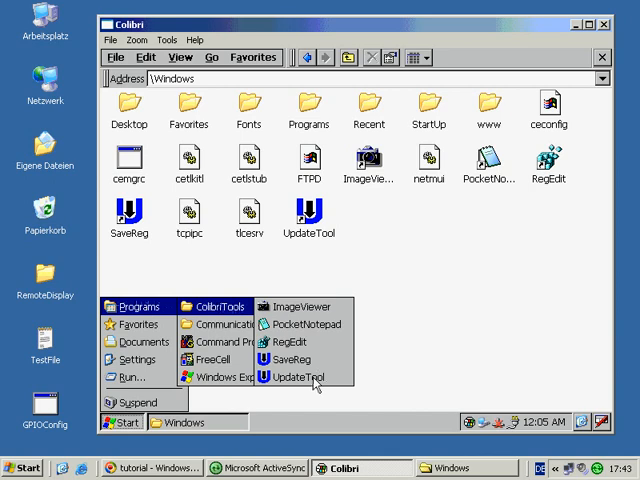
click(293, 376)
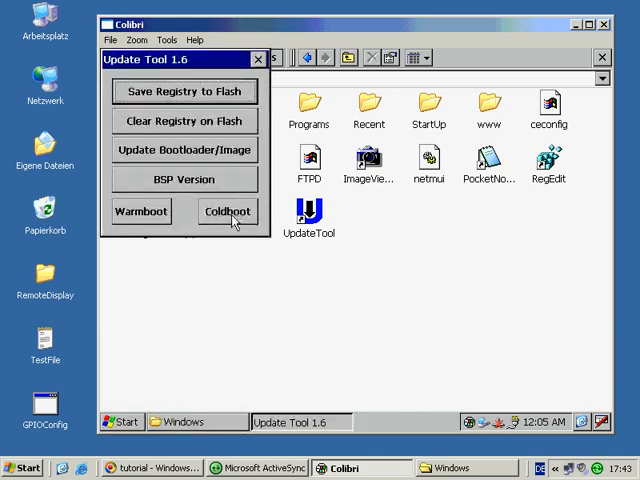
click(227, 211)
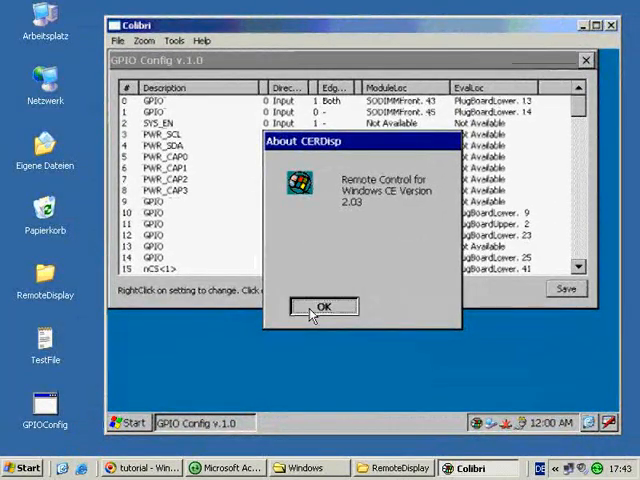
click(322, 306)
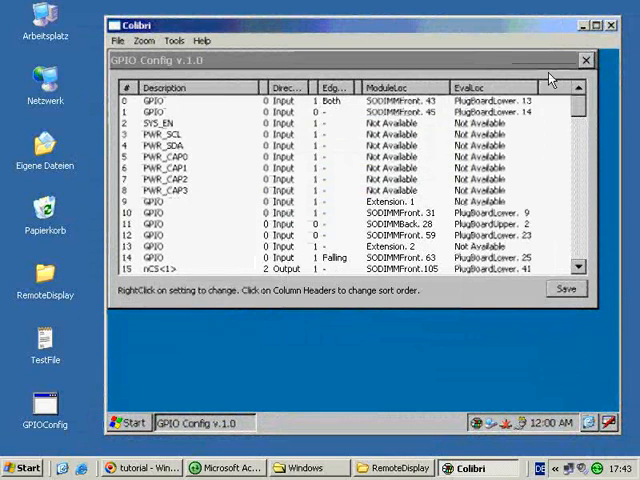
click(586, 60)
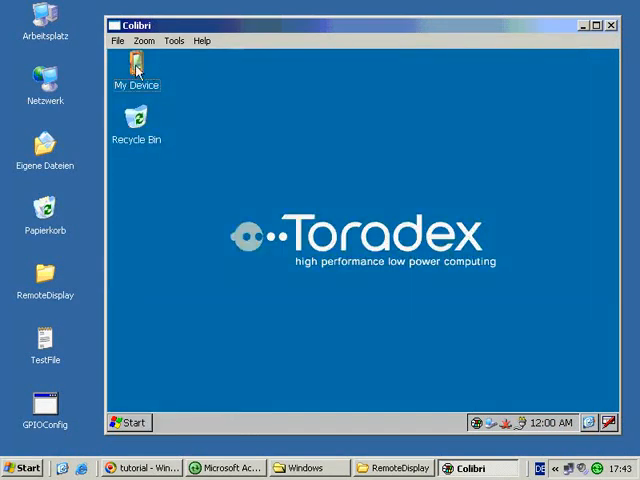
Step: Open My Device > Windows and select the auto-copied TestFile
click(137, 72)
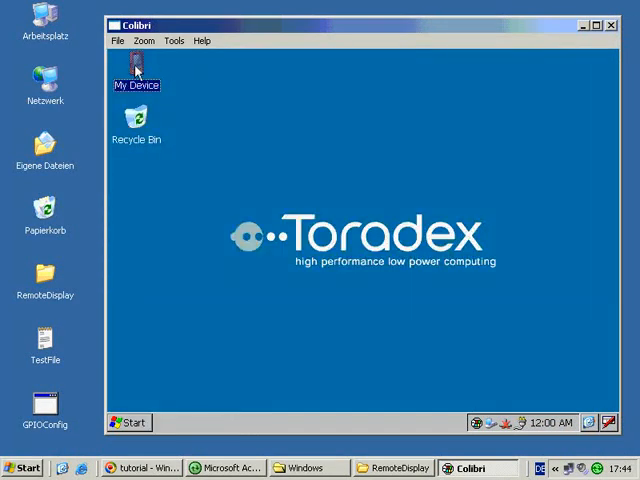
double_click(137, 70)
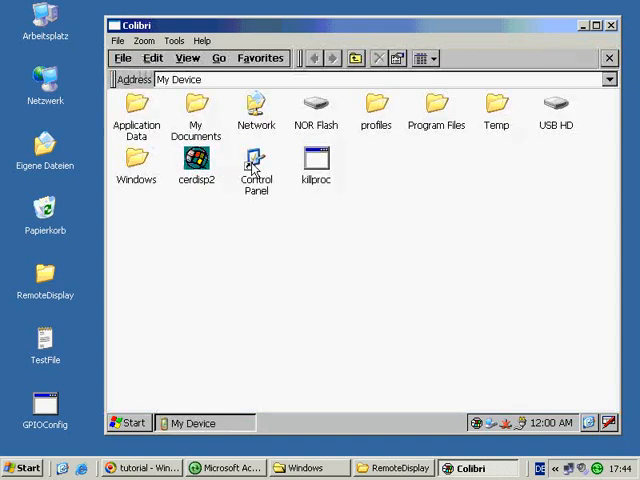
mouse_move(143, 158)
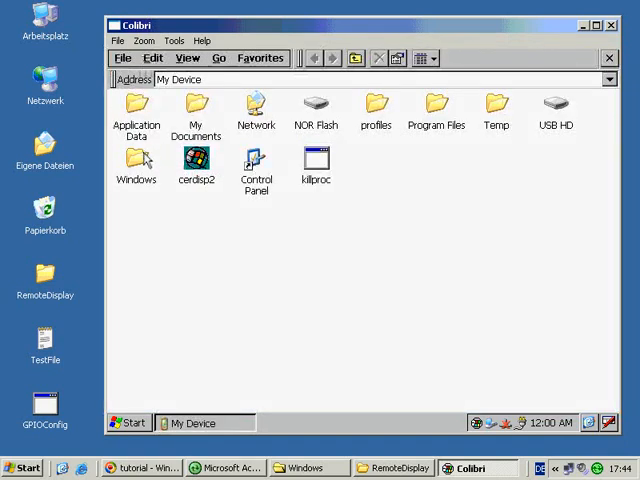
double_click(137, 160)
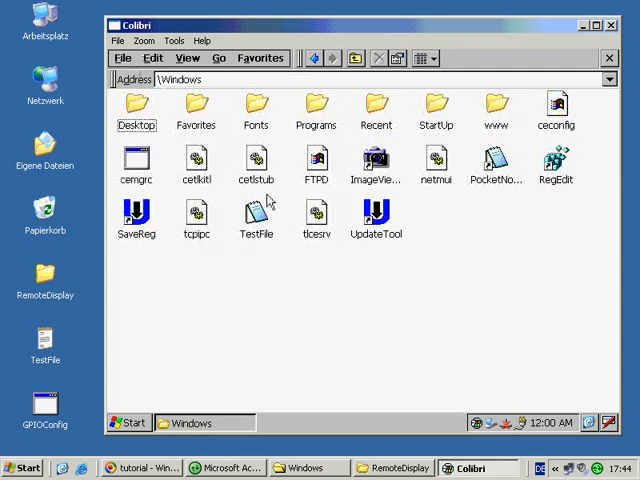
click(256, 212)
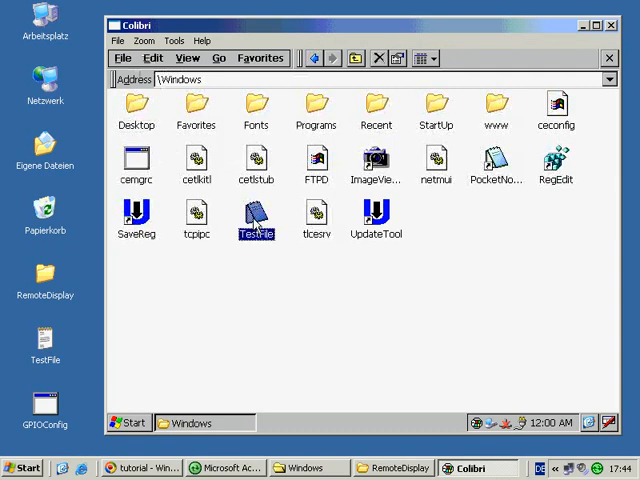